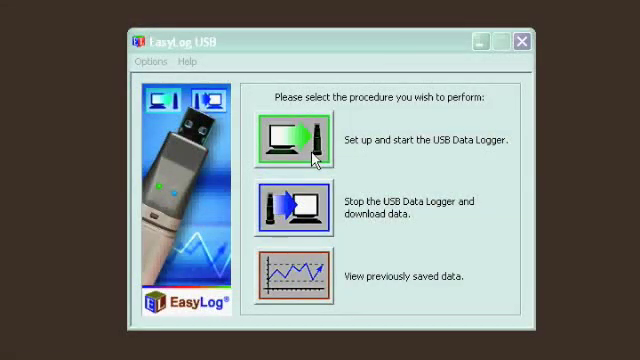
# Begin setup, name the logger 'Fridge 1', choose °F and a 1-minute sample rate
pyautogui.click(290, 135)
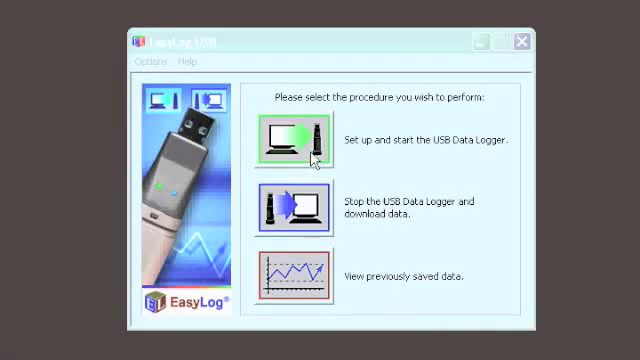
pyautogui.click(287, 137)
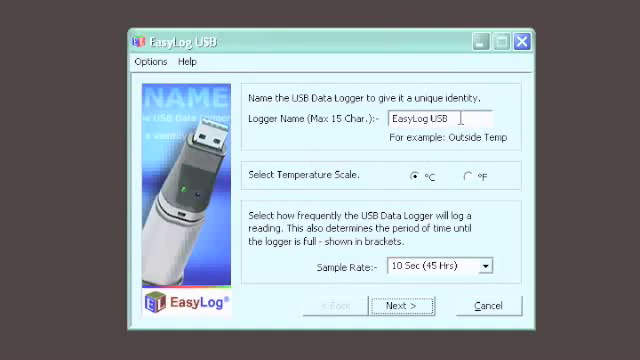
pyautogui.tripleClick(425, 121)
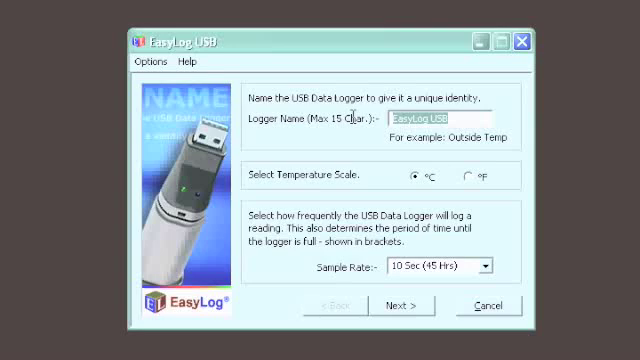
pyautogui.write('Fridge 1')
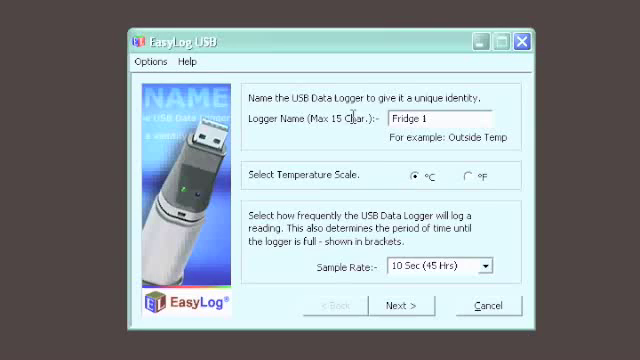
pyautogui.moveTo(470, 178)
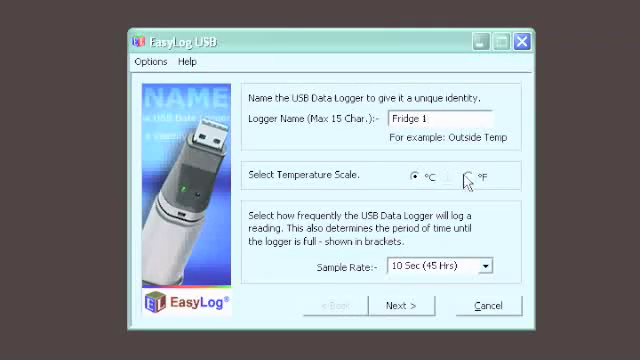
pyautogui.click(467, 176)
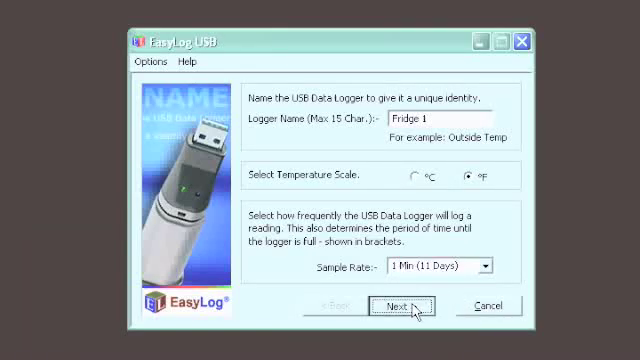
# Continue to display settings and have the LCD light for 30 seconds after a button press
pyautogui.click(389, 305)
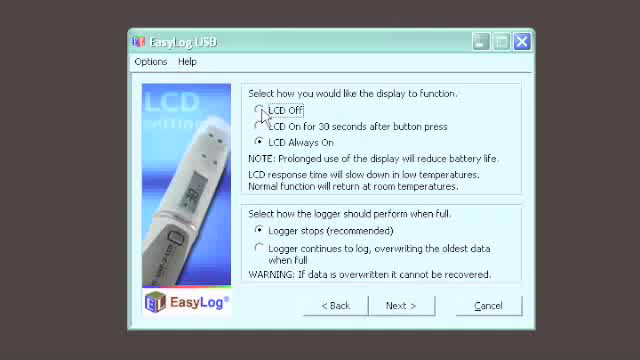
pyautogui.click(261, 112)
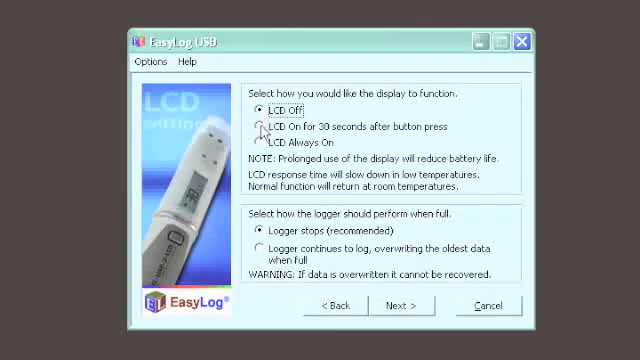
pyautogui.click(262, 127)
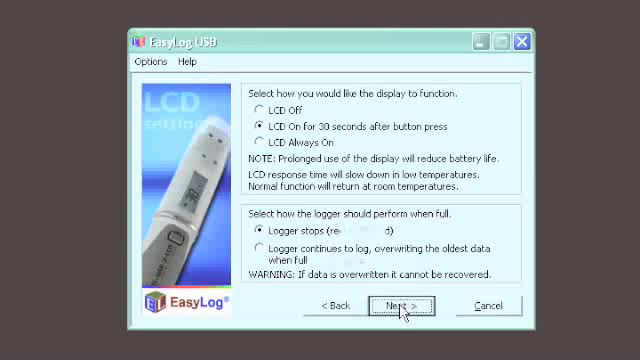
# Enable the high temperature alarm at 122 °F with Hold, leaving the low alarm off
pyautogui.click(393, 305)
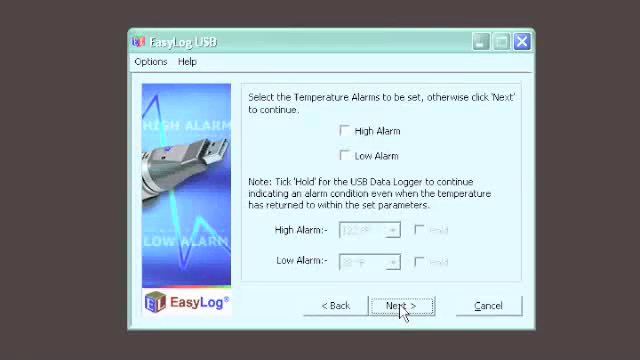
pyautogui.moveTo(413, 237)
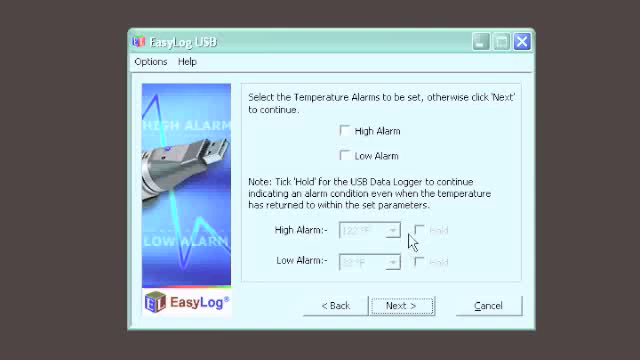
pyautogui.moveTo(337, 132)
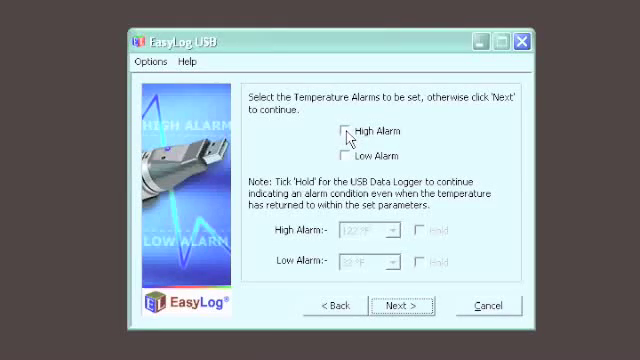
pyautogui.click(340, 133)
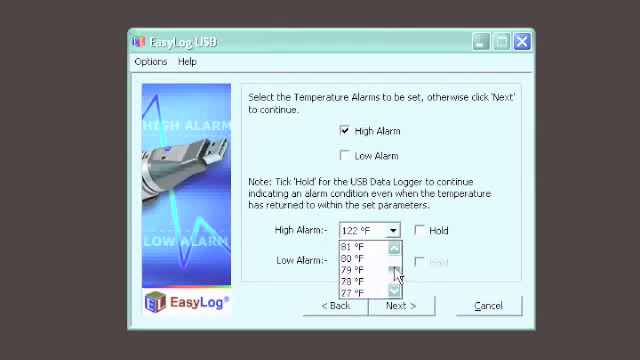
pyautogui.scroll(3)
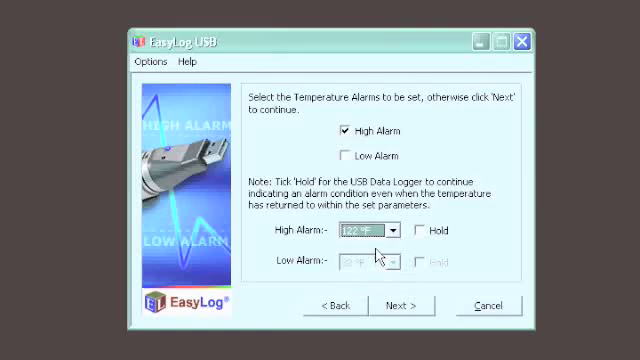
pyautogui.moveTo(424, 235)
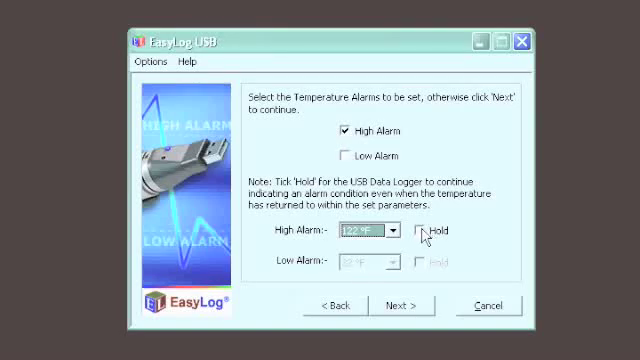
pyautogui.click(420, 234)
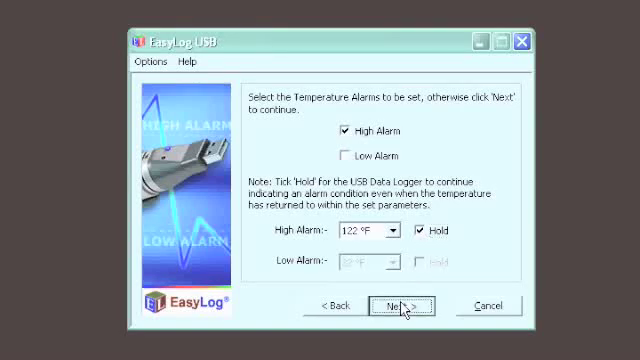
# Enable the high humidity alarm with a 94.0 % limit, no hold, low rh alarm off
pyautogui.click(396, 305)
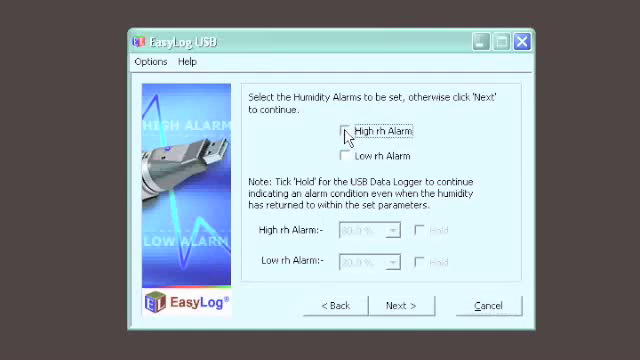
pyautogui.click(341, 131)
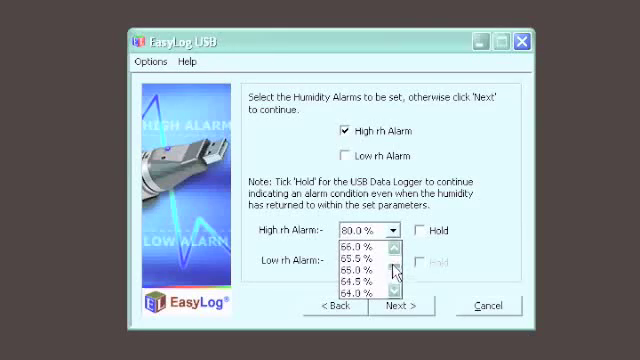
pyautogui.scroll(3)
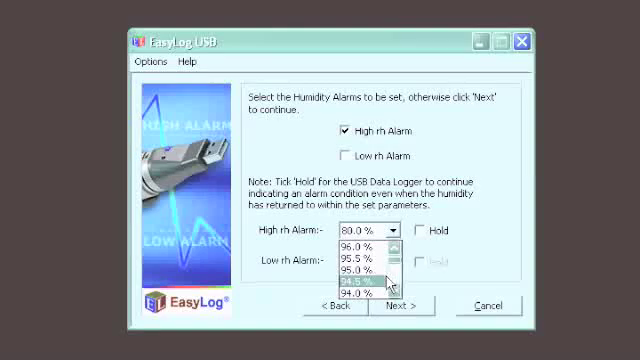
pyautogui.click(370, 280)
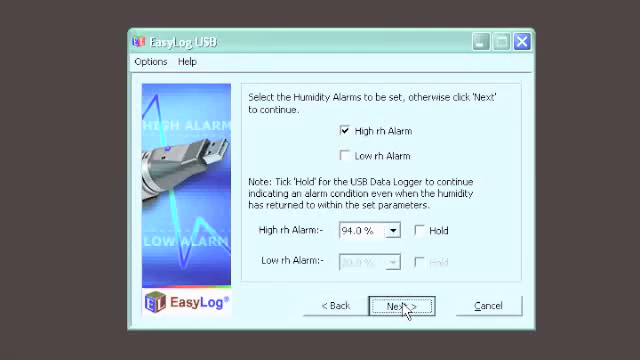
# Choose a delayed start at 12:00:00 on 27/02/2009
pyautogui.click(390, 305)
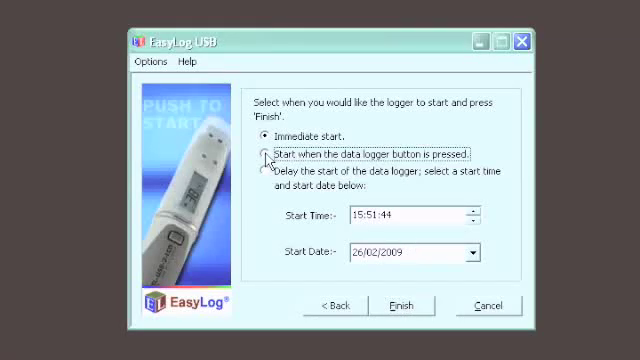
pyautogui.click(264, 152)
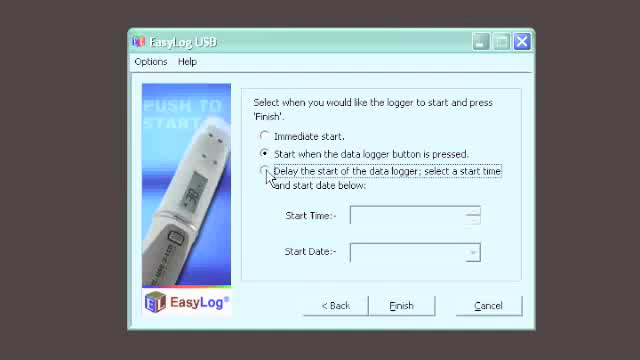
pyautogui.click(264, 174)
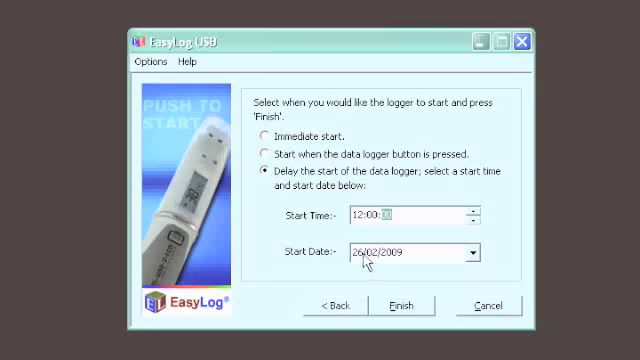
pyautogui.click(470, 252)
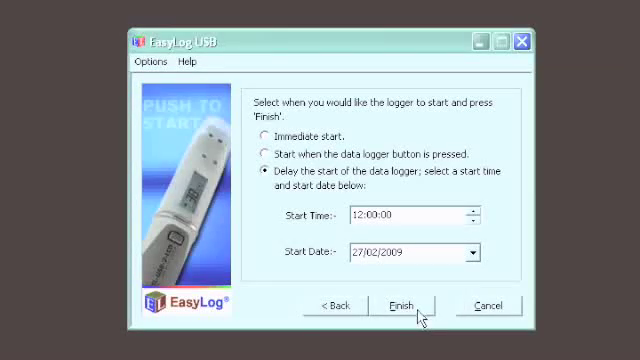
# Finish the wizard so Fridge 1 is reported as configured successfully
pyautogui.click(398, 305)
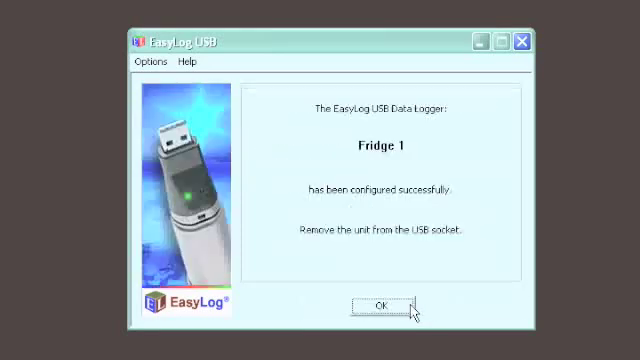
pyautogui.moveTo(420, 143)
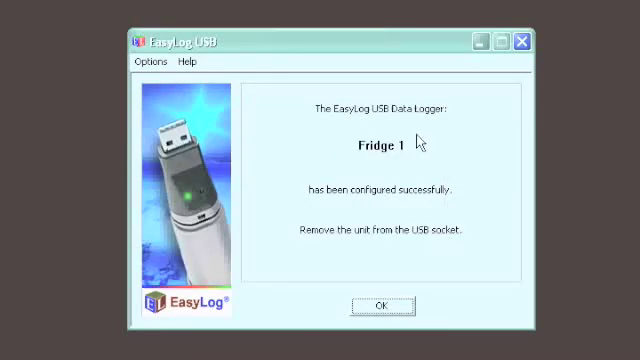